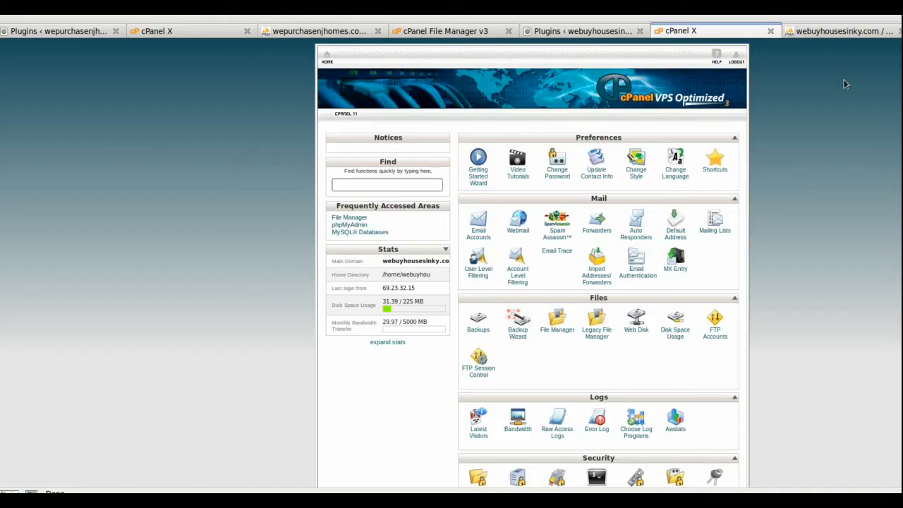
pyautogui.moveTo(833, 112)
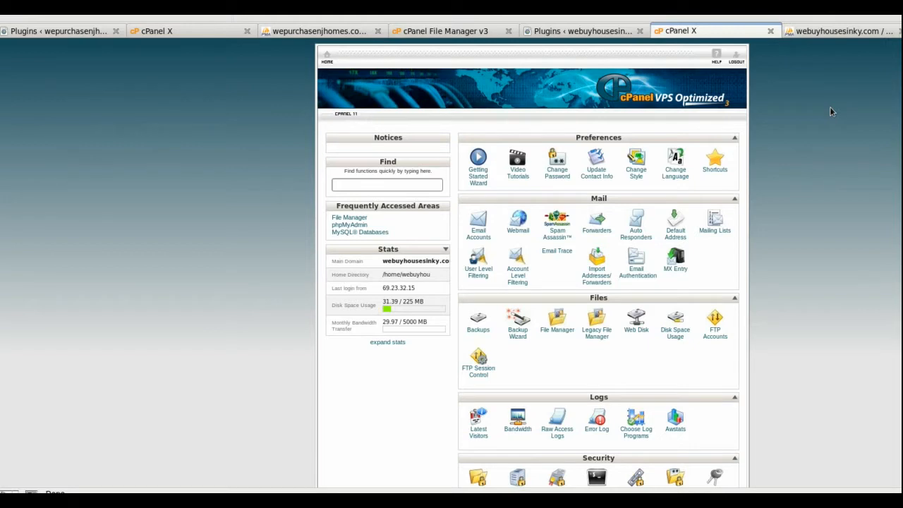
# - Scroll the cPanel home page down to the Databases section with phpMyAdmin
pyautogui.scroll(-3)
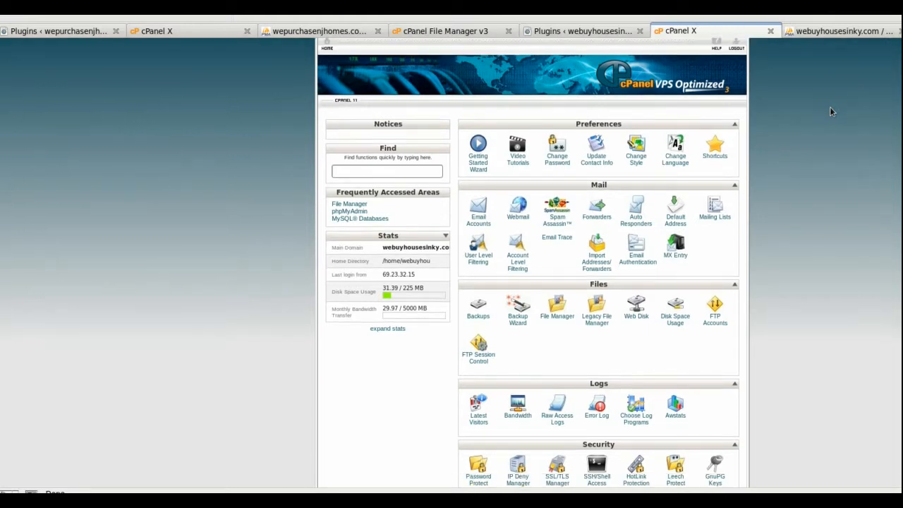
pyautogui.scroll(-3)
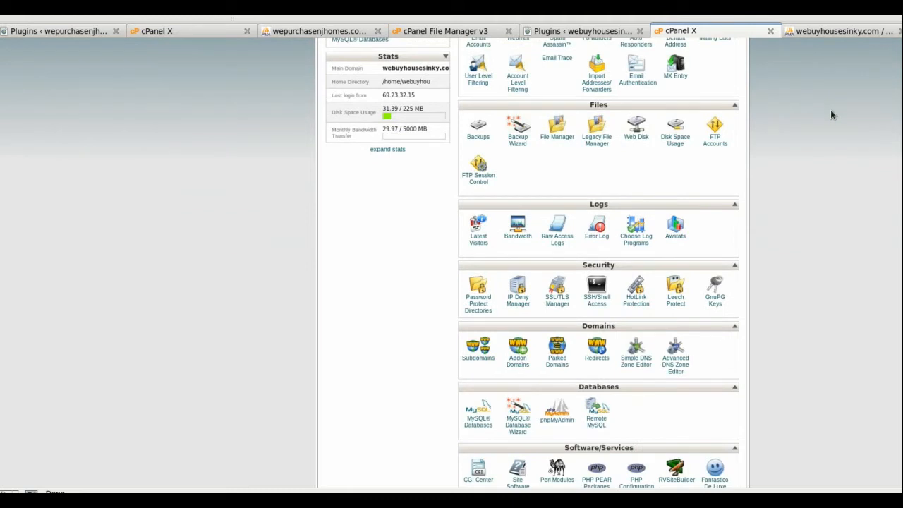
pyautogui.scroll(-3)
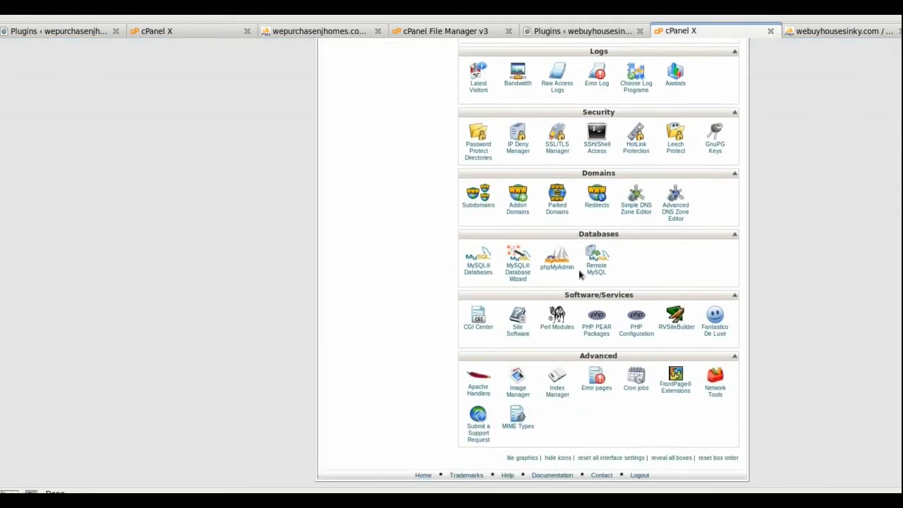
pyautogui.moveTo(557, 266)
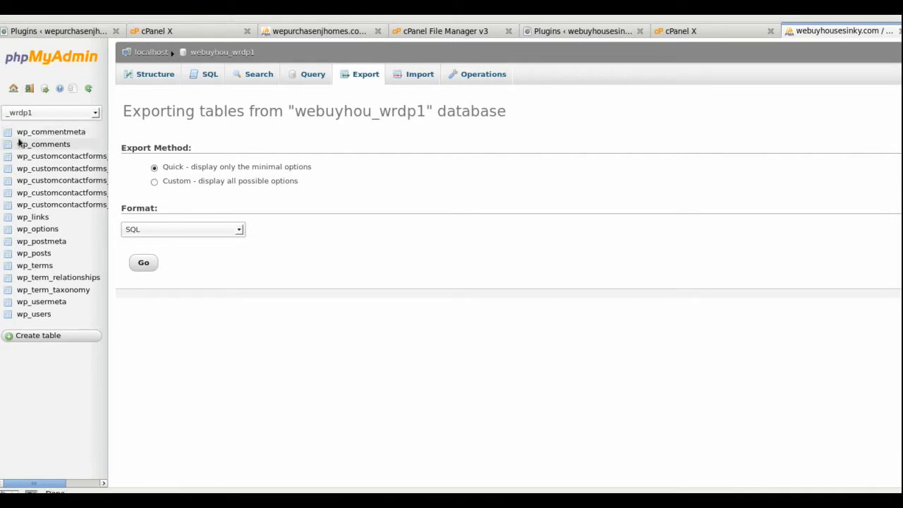
pyautogui.click(95, 113)
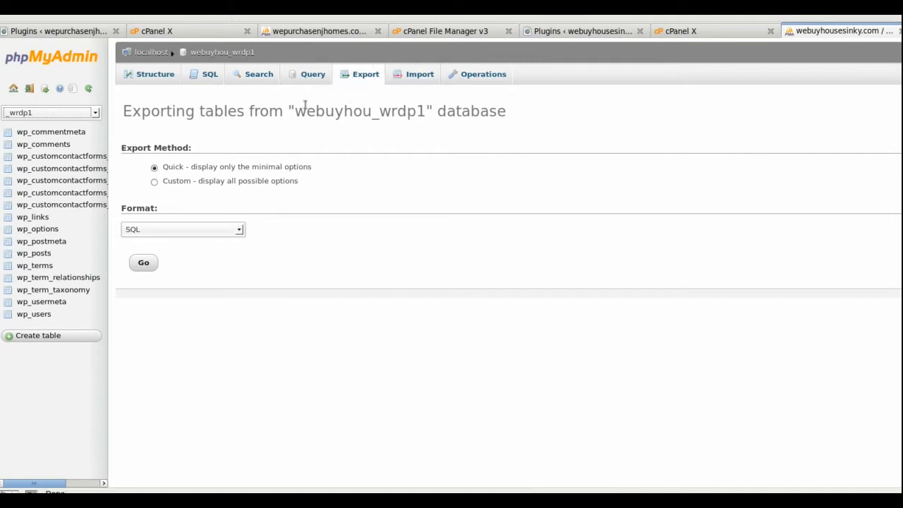
pyautogui.moveTo(159, 192)
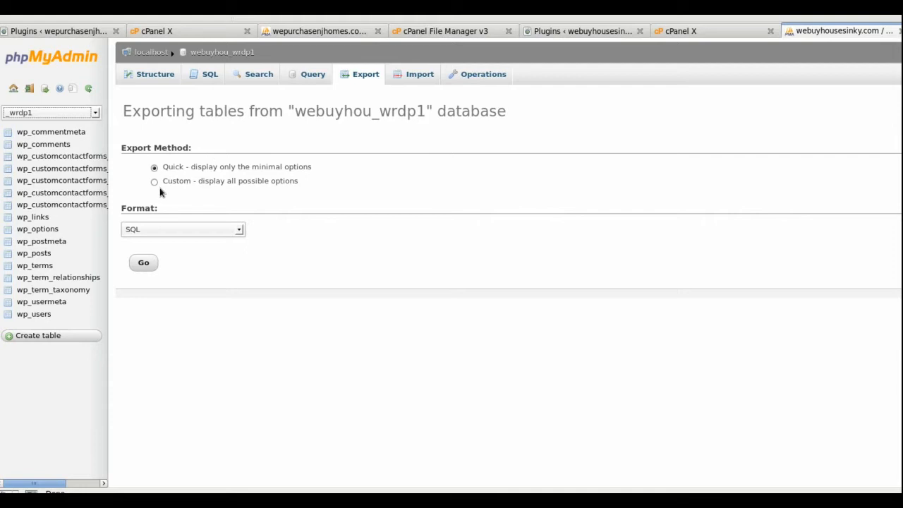
pyautogui.moveTo(252, 171)
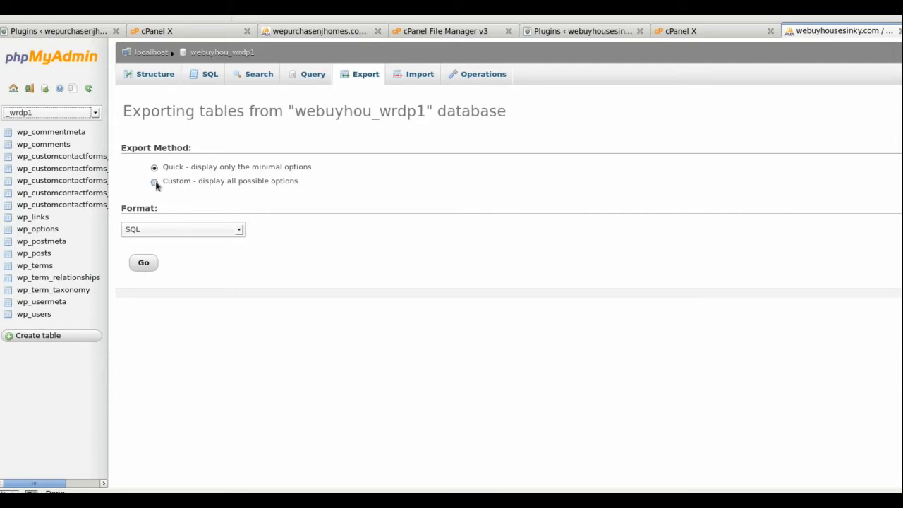
# - Choose the 'Custom - display all possible options' export method and scroll to Object creation options
pyautogui.click(155, 181)
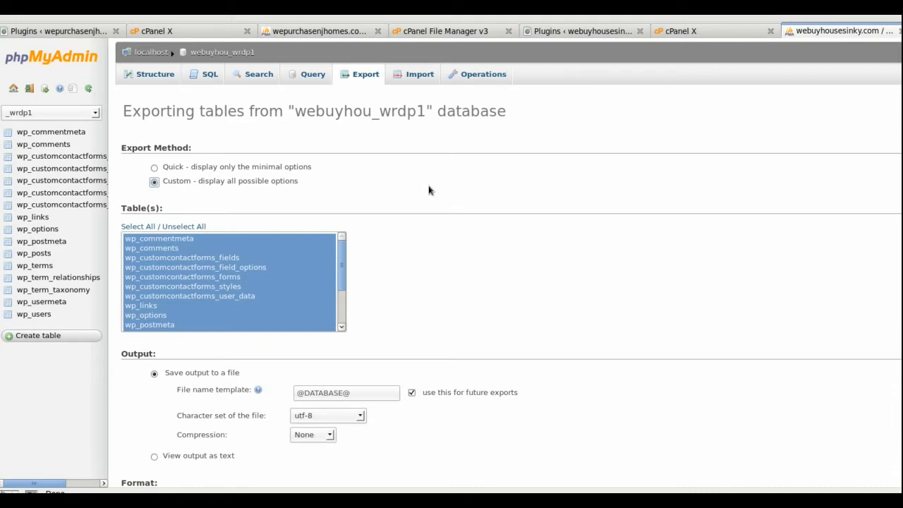
pyautogui.moveTo(434, 190)
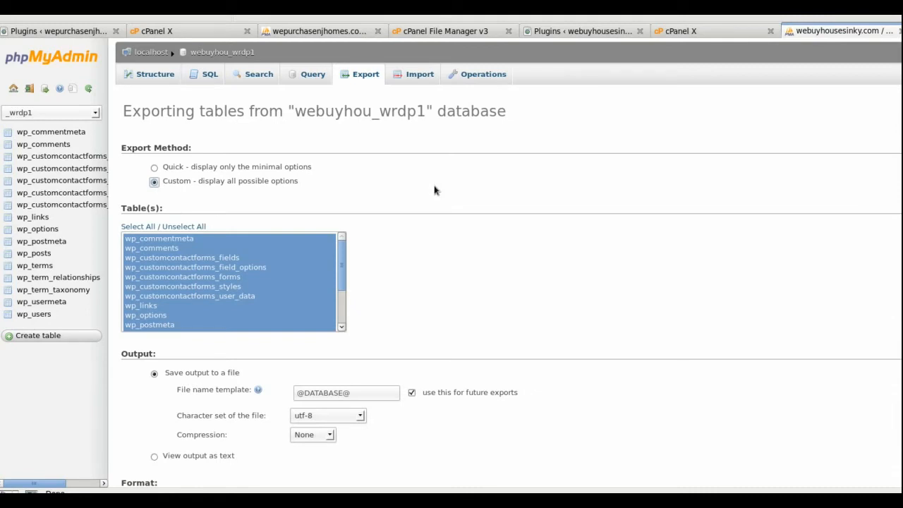
pyautogui.moveTo(193, 276)
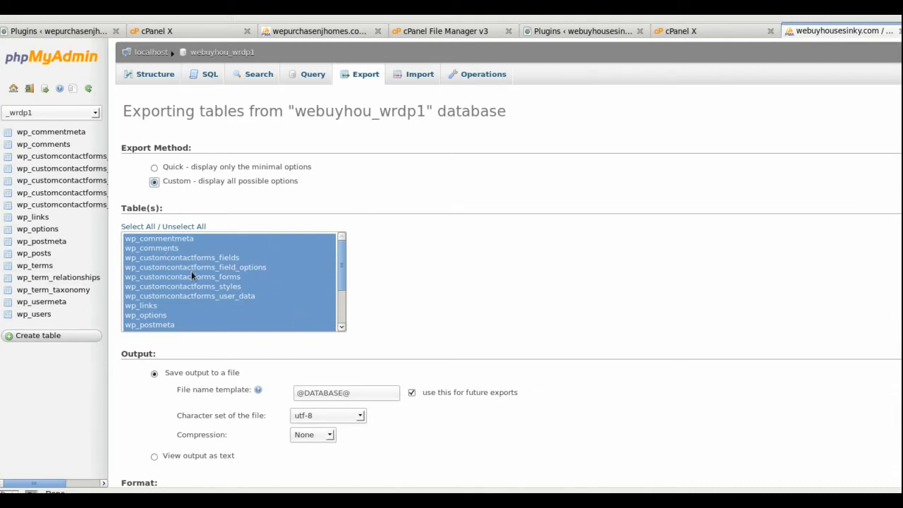
pyautogui.scroll(-3)
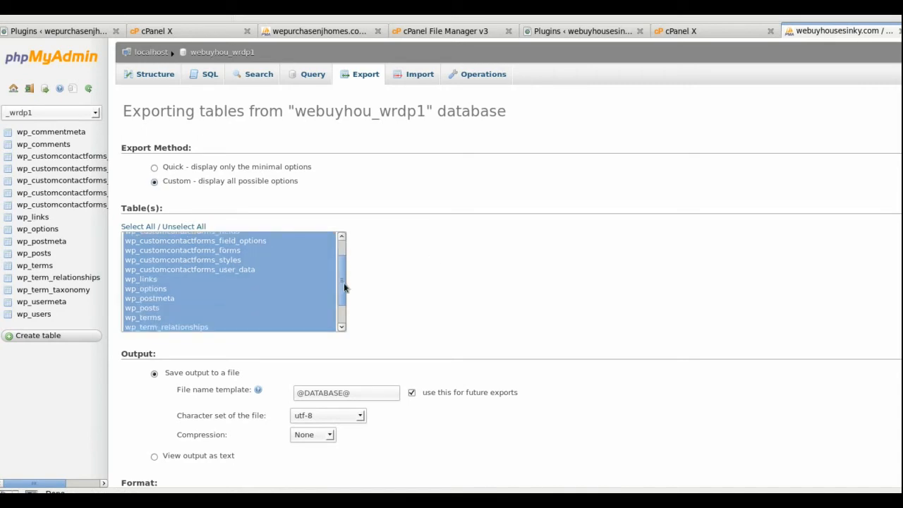
pyautogui.scroll(-3)
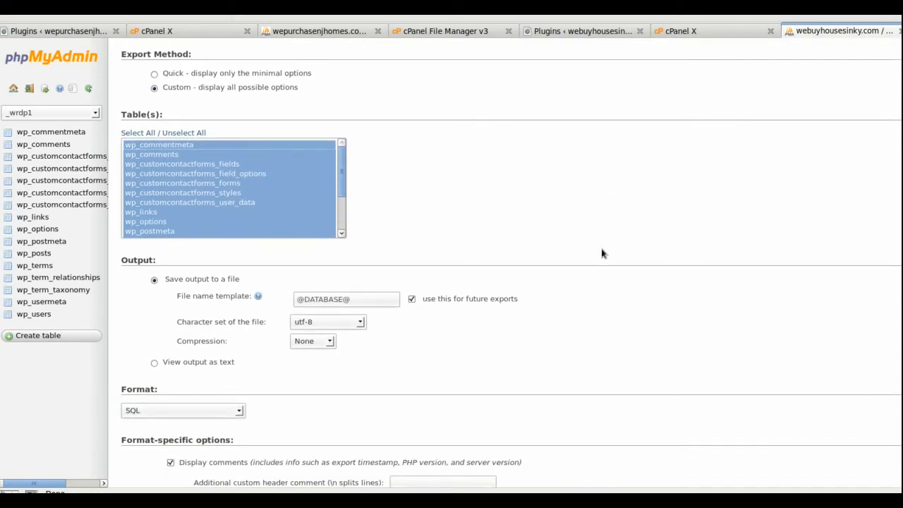
pyautogui.scroll(-3)
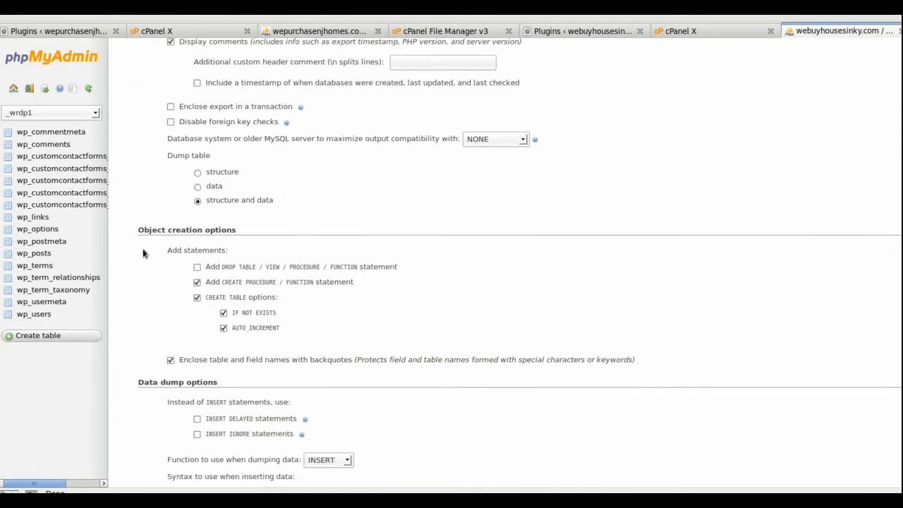
# - Enable 'Add DROP TABLE / VIEW / PROCEDURE / FUNCTION statement', run the export, and save webuyhou_wrdp1.sql
pyautogui.click(197, 267)
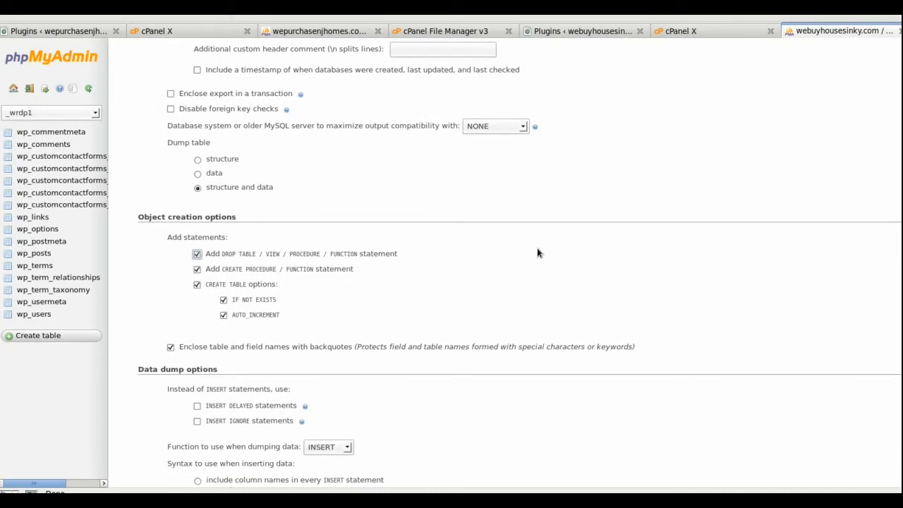
pyautogui.scroll(-3)
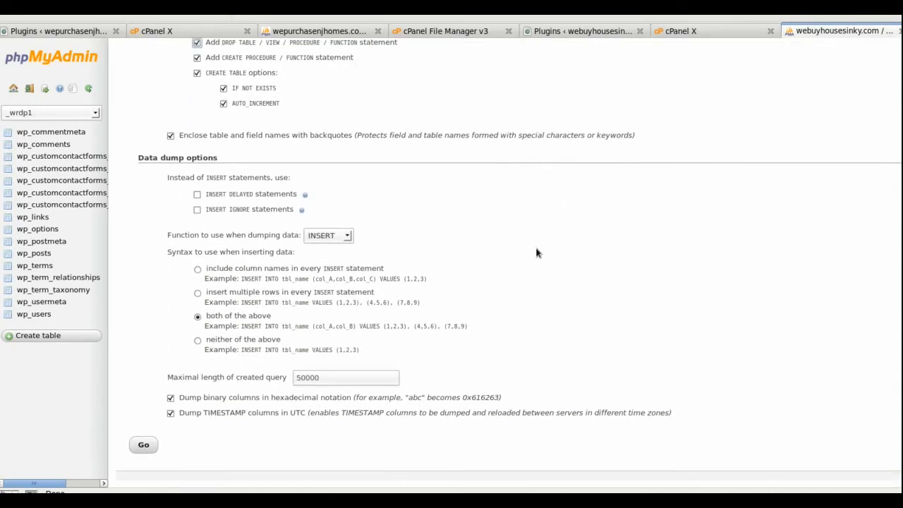
pyautogui.moveTo(198, 458)
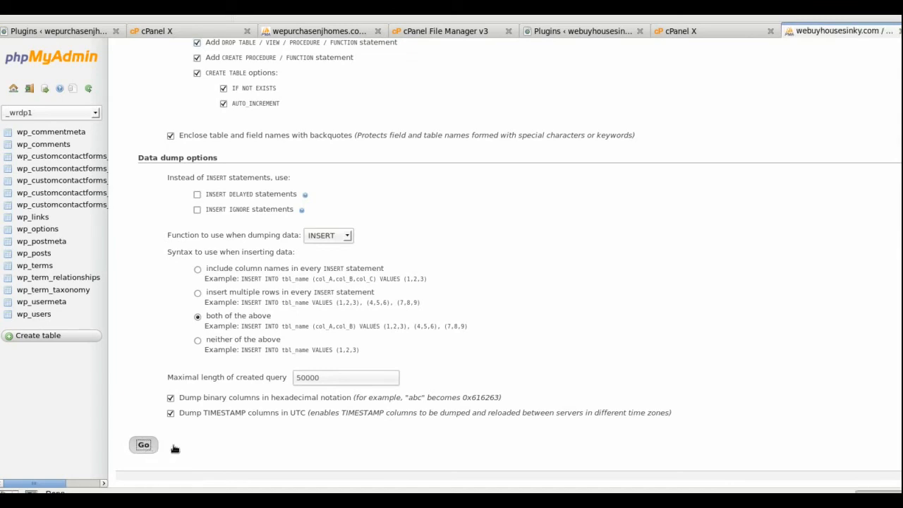
pyautogui.click(143, 445)
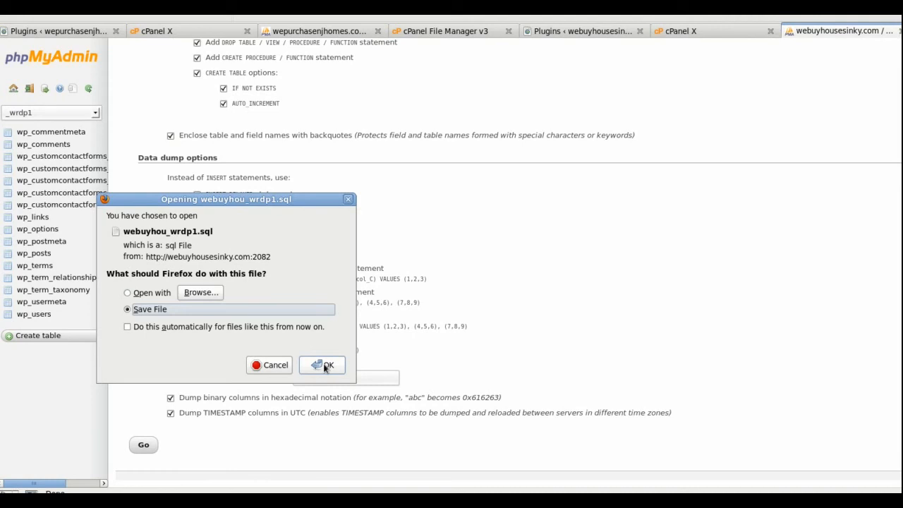
pyautogui.click(321, 365)
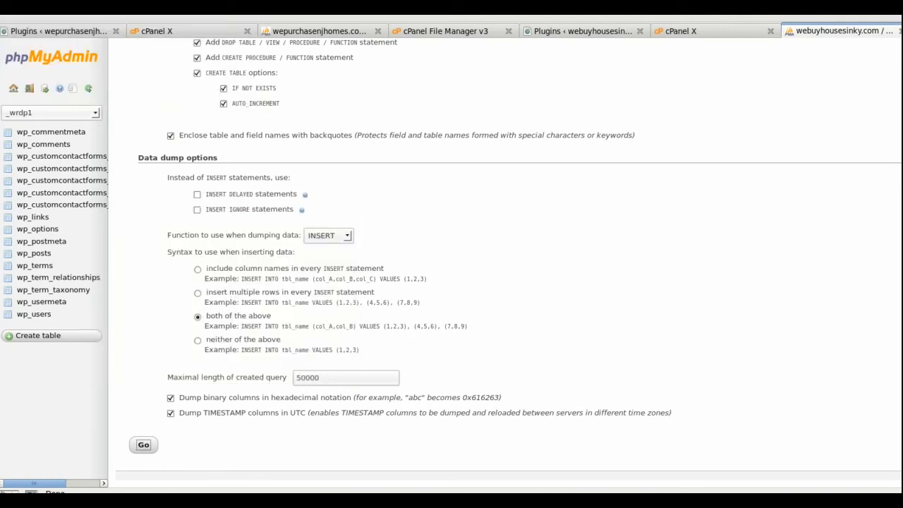
pyautogui.scroll(3)
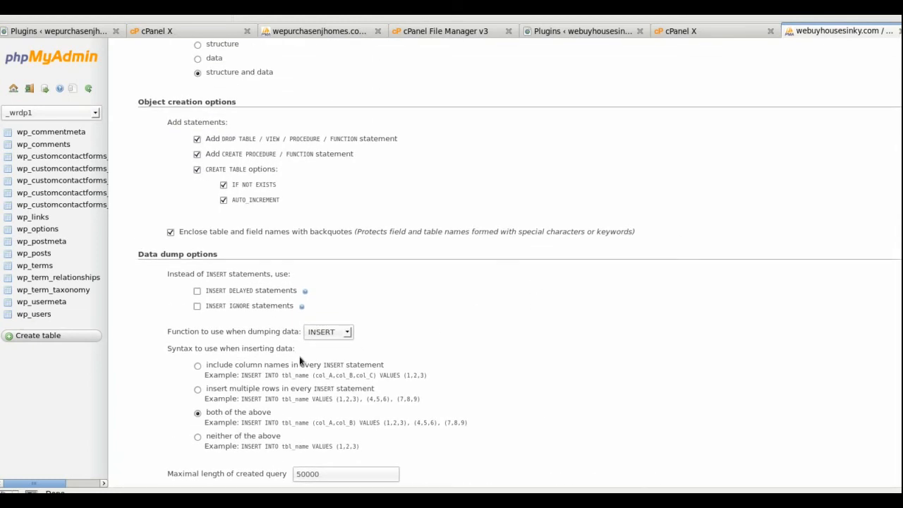
pyautogui.moveTo(175, 114)
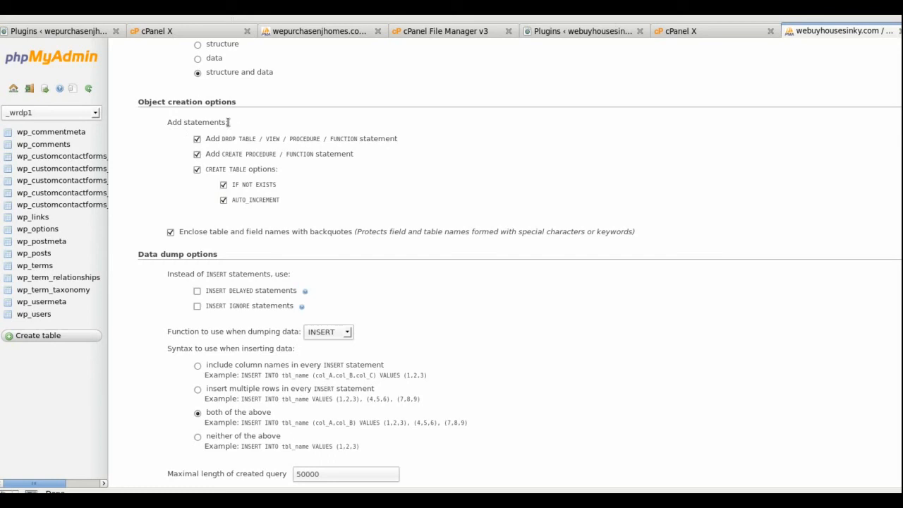
pyautogui.moveTo(494, 228)
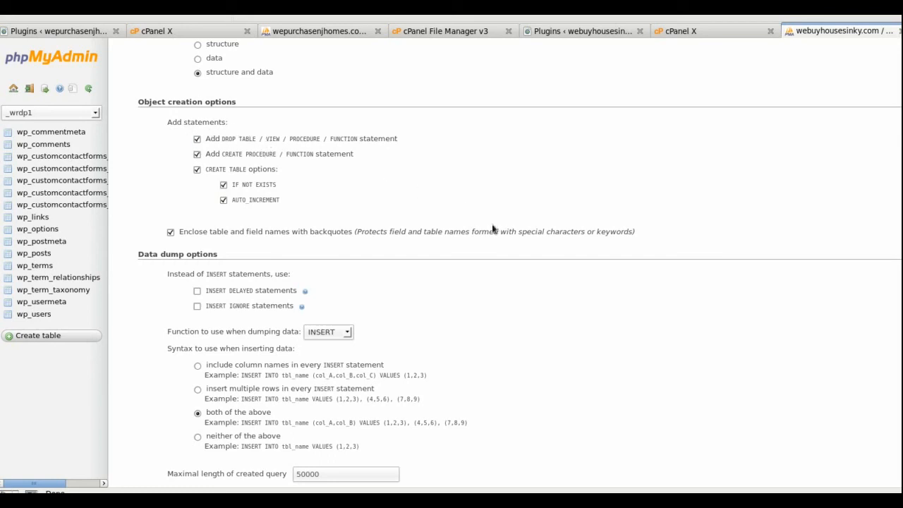
pyautogui.moveTo(552, 276)
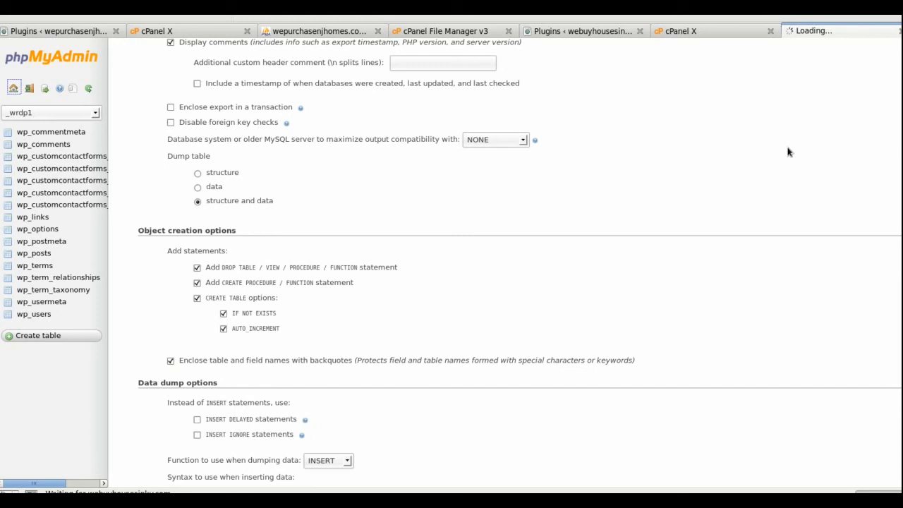
pyautogui.moveTo(711, 34)
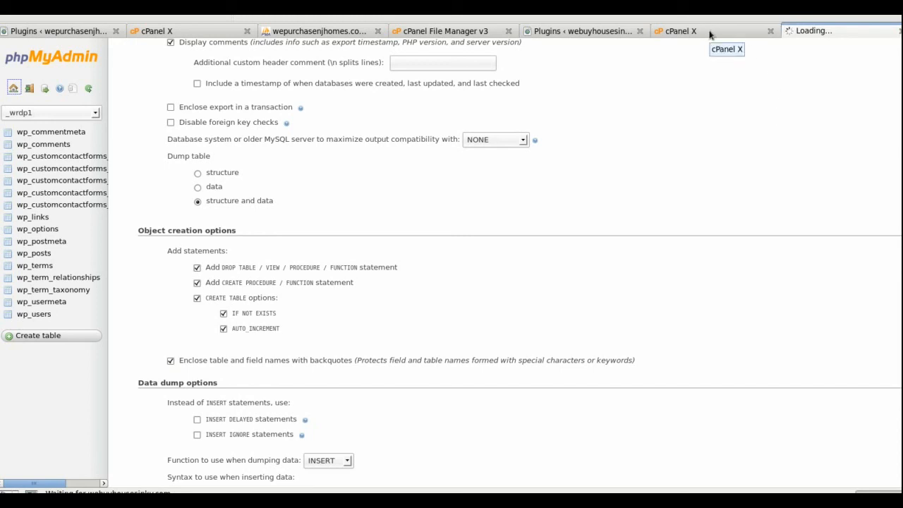
pyautogui.moveTo(717, 82)
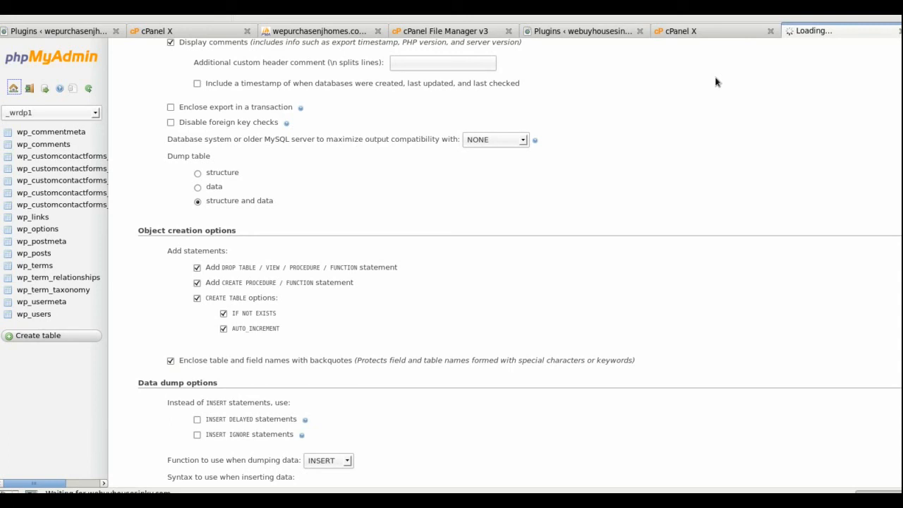
pyautogui.moveTo(729, 71)
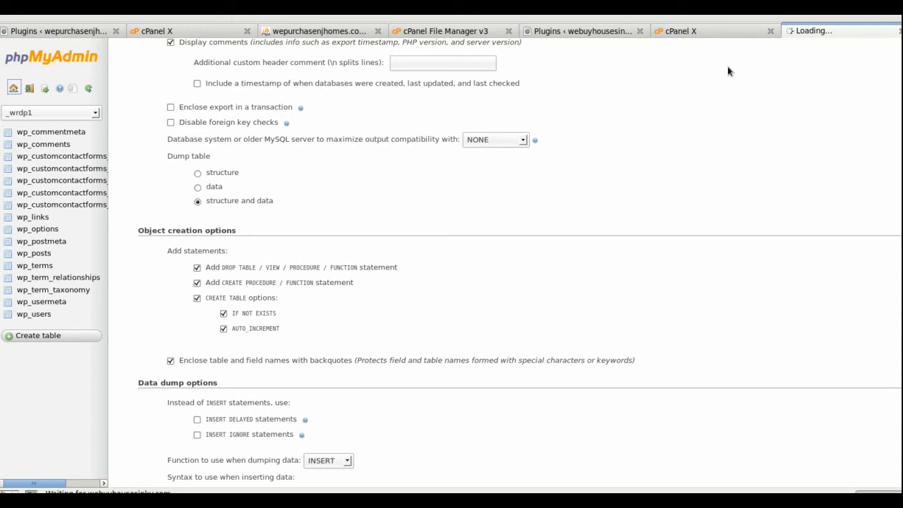